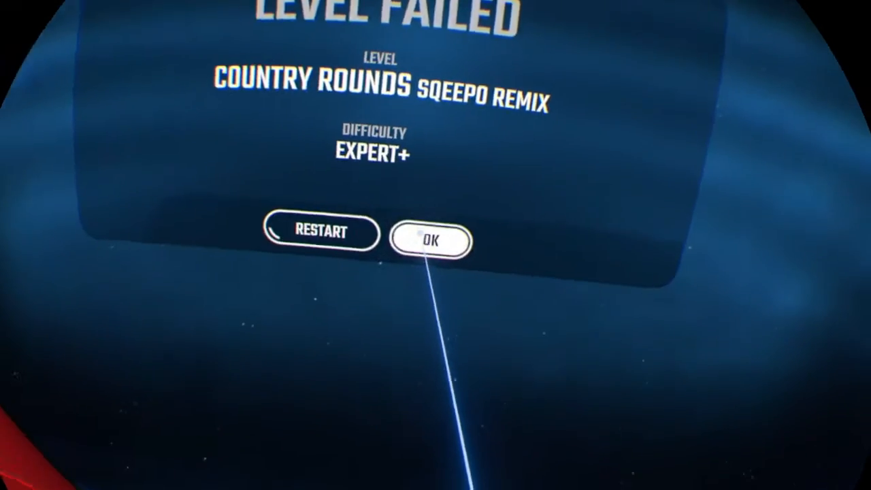
pyautogui.click(431, 240)
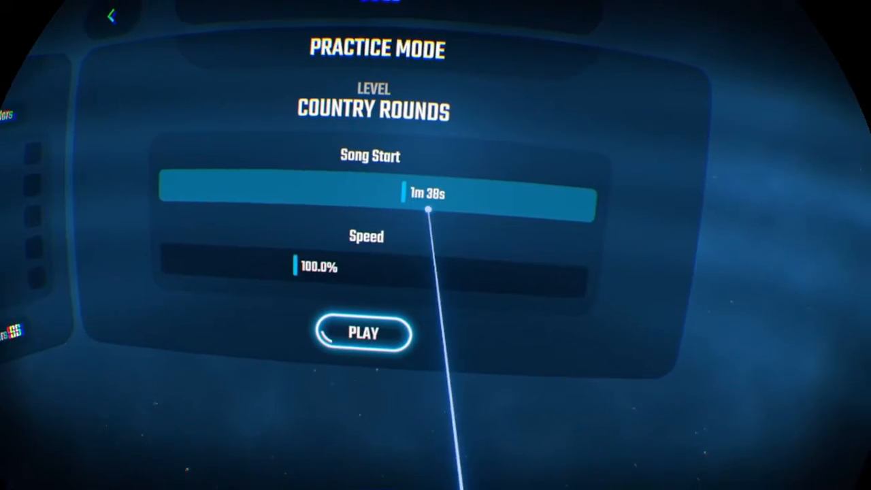